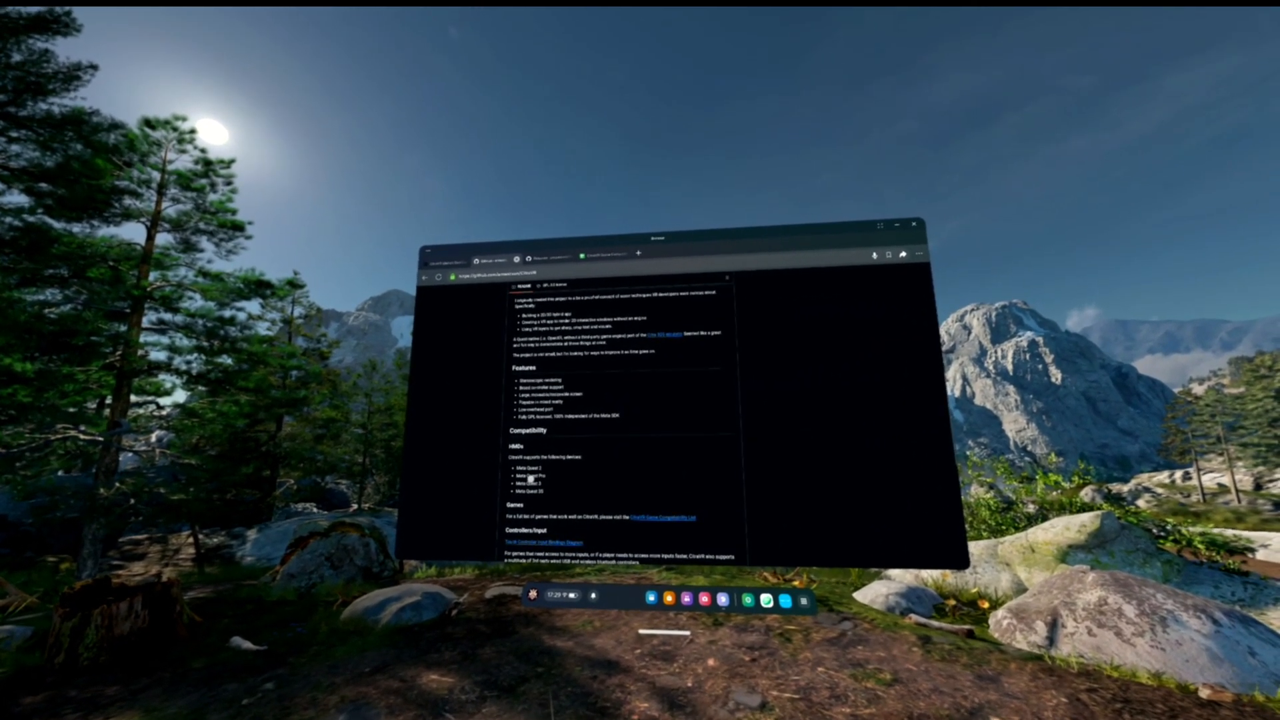
- Scroll down the CitraVR README toward the Releases link
{"action": "scroll", "scroll_direction": "down", "scroll_amount": 3}
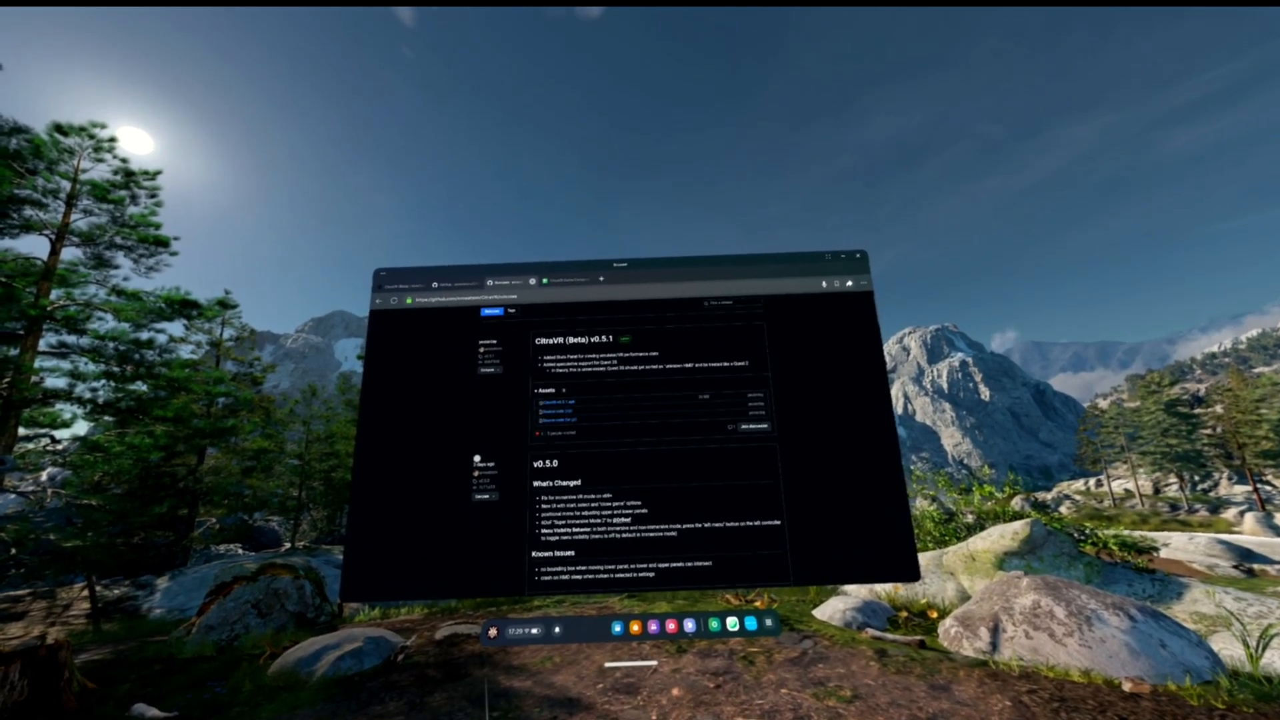
- Scroll the releases page past v0.5.0 down to the Playtest 2/17/2024 notes
{"action": "scroll", "scroll_direction": "down", "scroll_amount": 3}
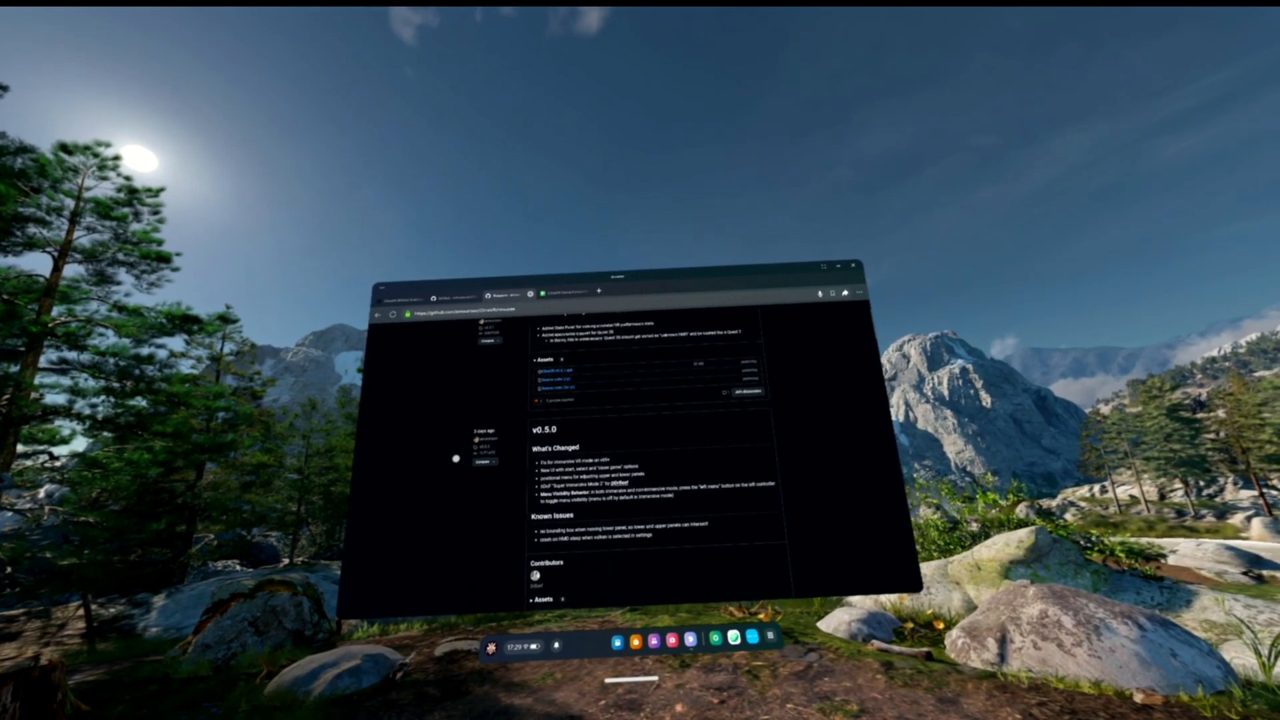
{"action": "scroll", "scroll_direction": "down", "scroll_amount": 3}
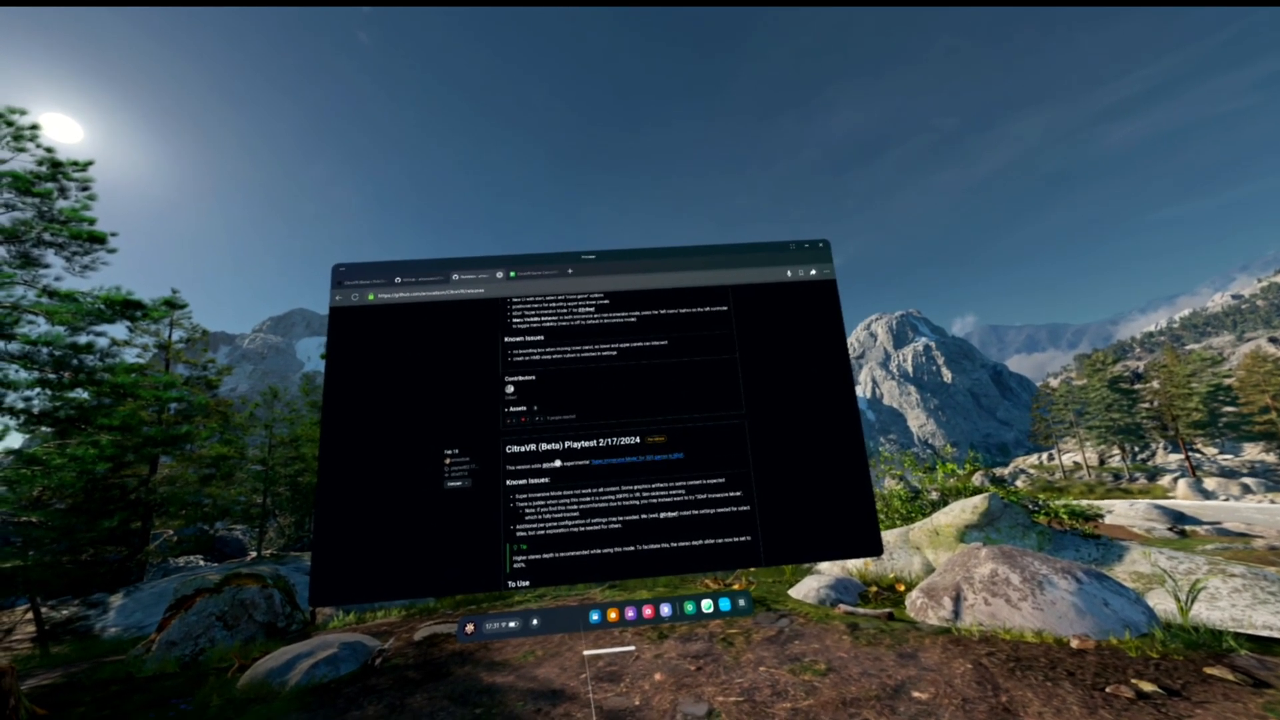
{"action": "scroll", "scroll_direction": "down", "scroll_amount": 3}
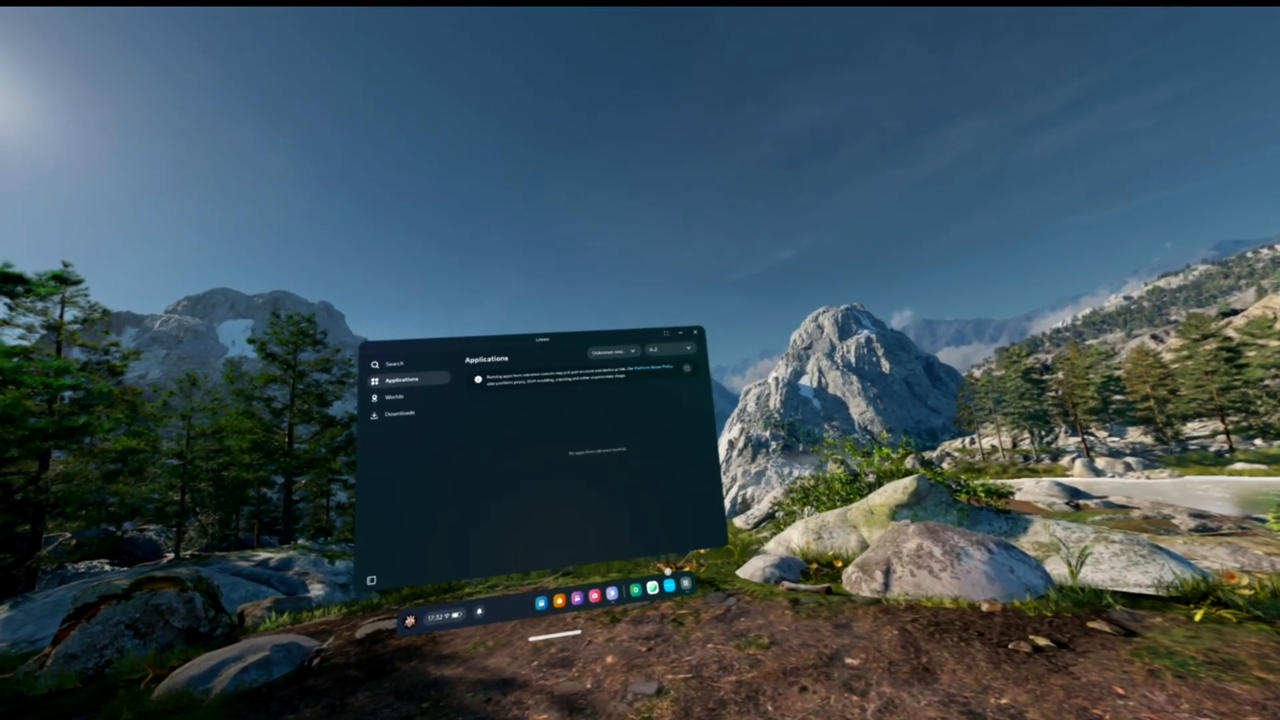
- Launch CitraVR (Beta) from the Library's unknown-sources Applications list
{"action": "left_click", "coordinate": [620, 369]}
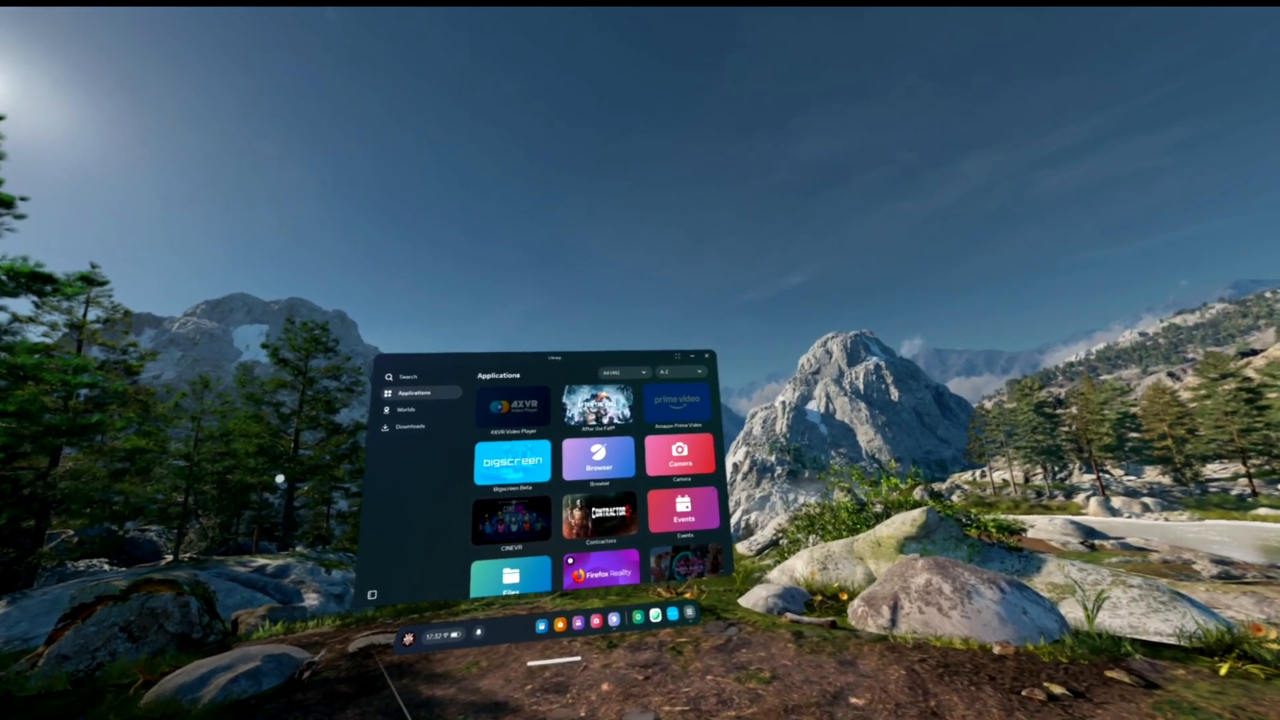
{"action": "left_click", "coordinate": [616, 372]}
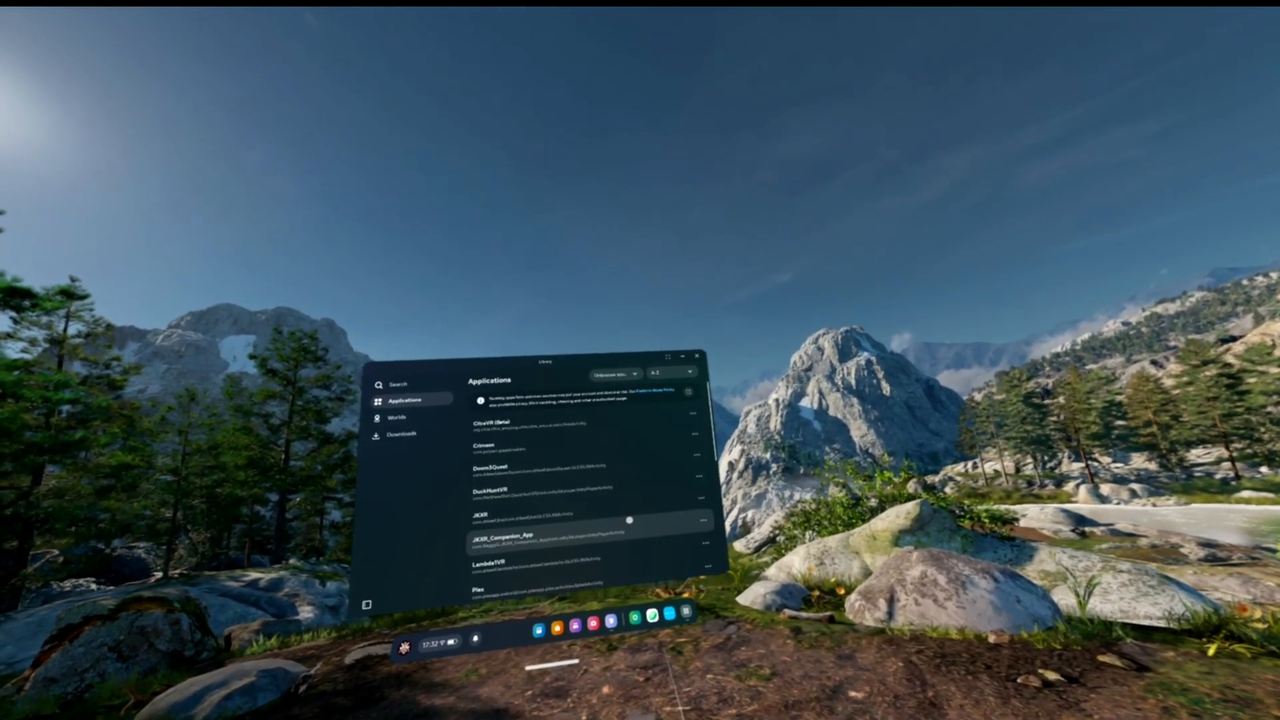
{"action": "left_click", "coordinate": [669, 373]}
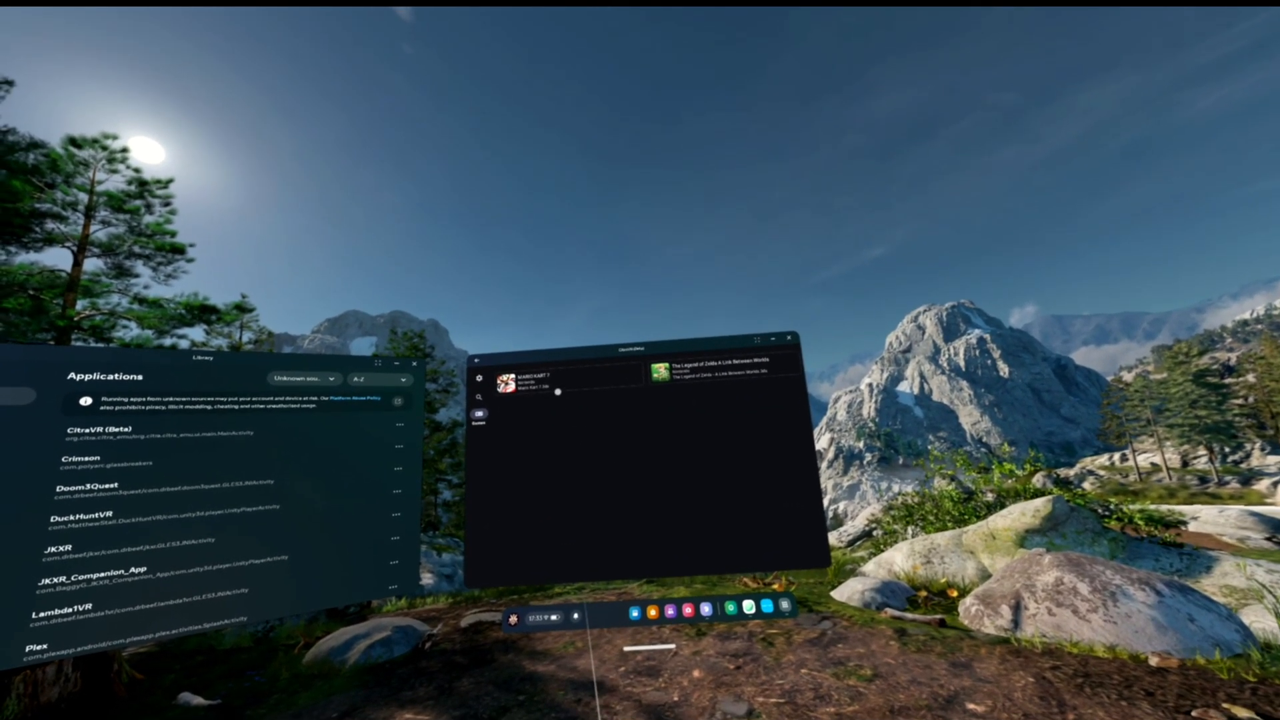
{"action": "left_click", "coordinate": [531, 378]}
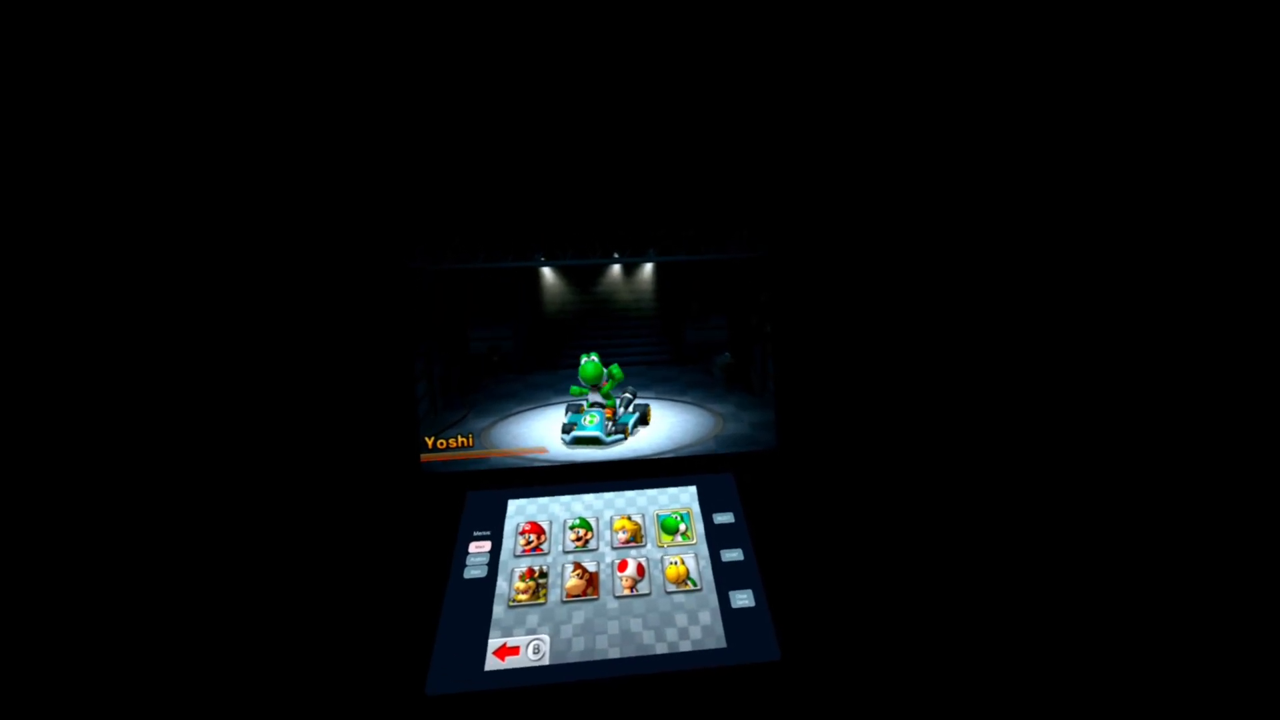
- Choose Yoshi with the Standard kart to begin the Toad Circuit race
{"action": "left_click", "coordinate": [670, 537]}
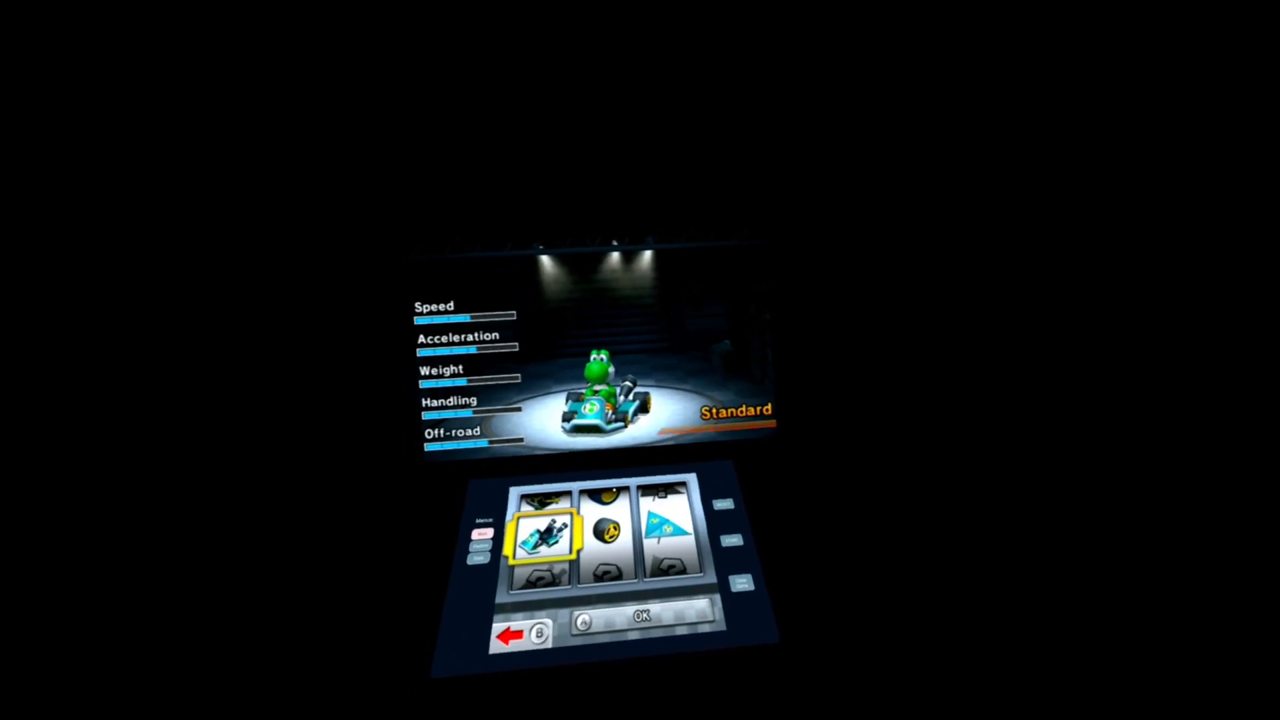
{"action": "left_click", "coordinate": [641, 615]}
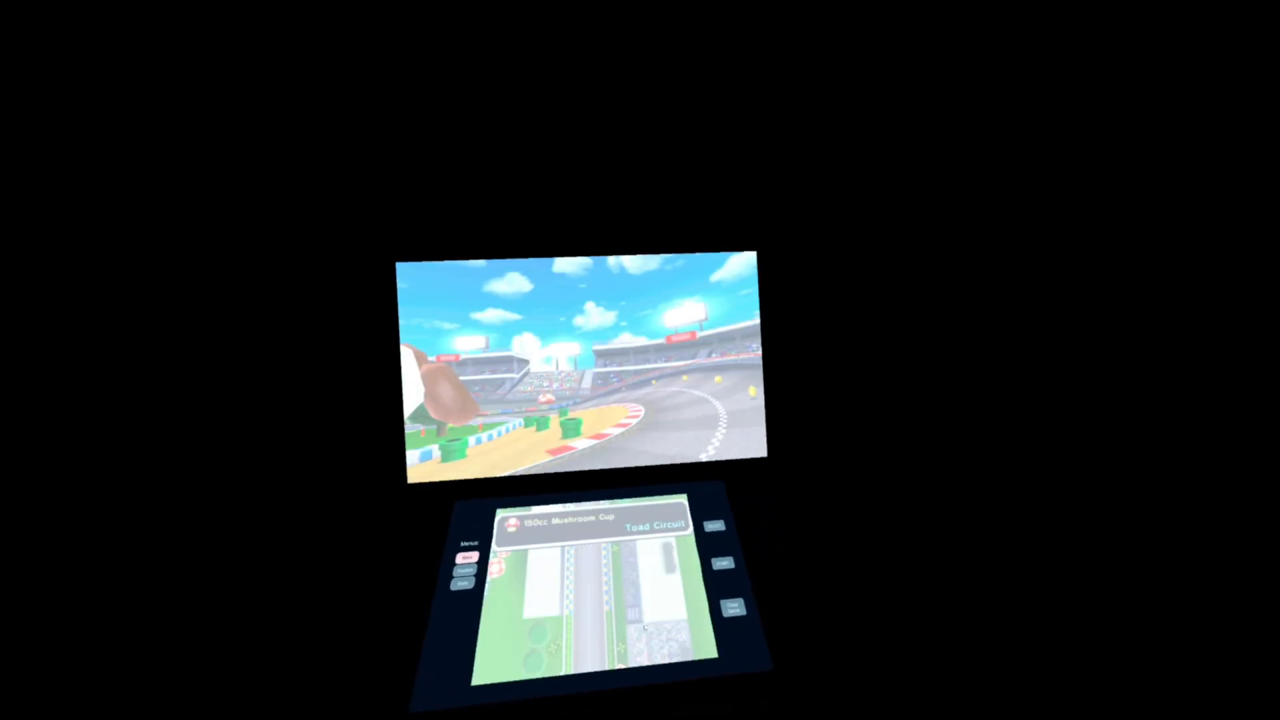